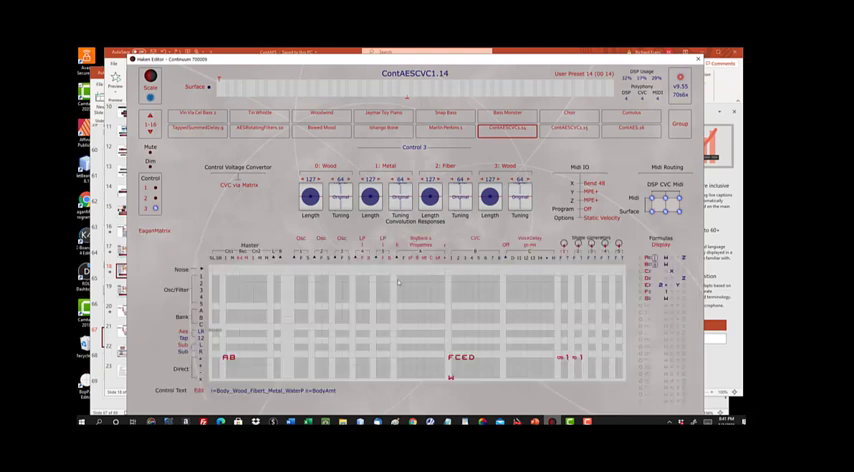
left_click(457, 249)
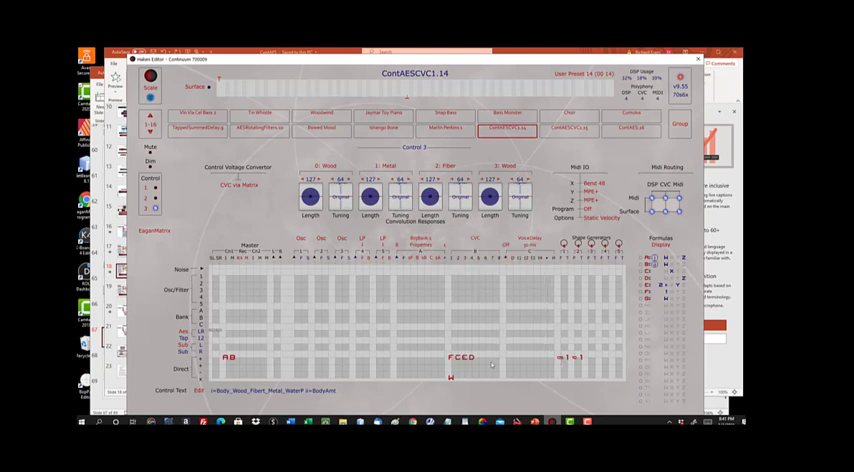
mouse_move(258, 172)
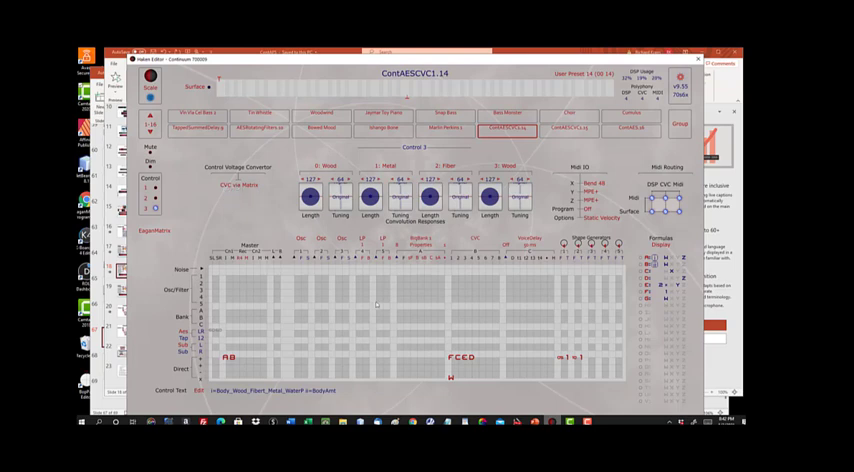
mouse_move(442, 392)
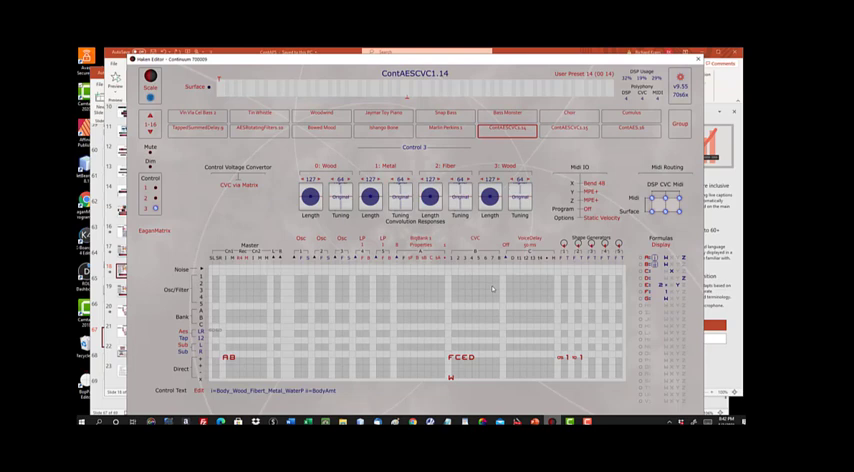
mouse_move(487, 313)
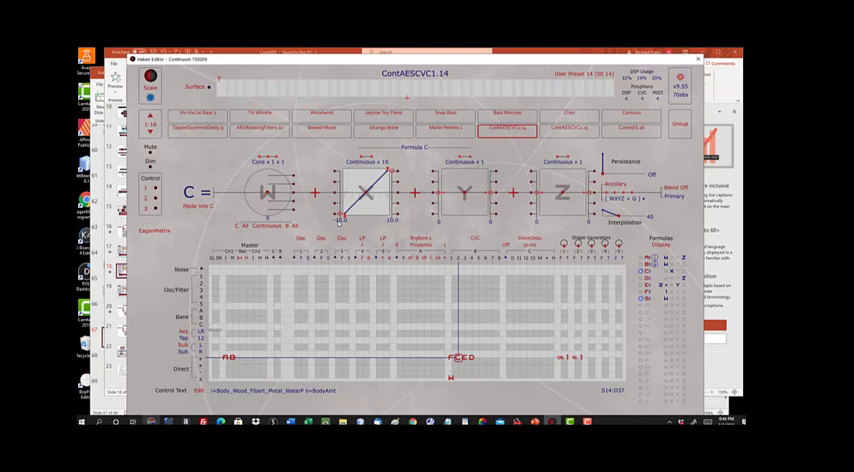
mouse_move(340, 226)
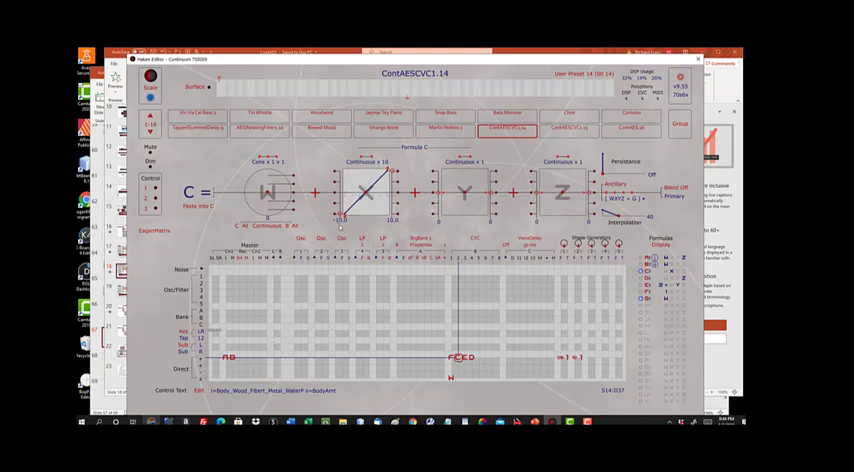